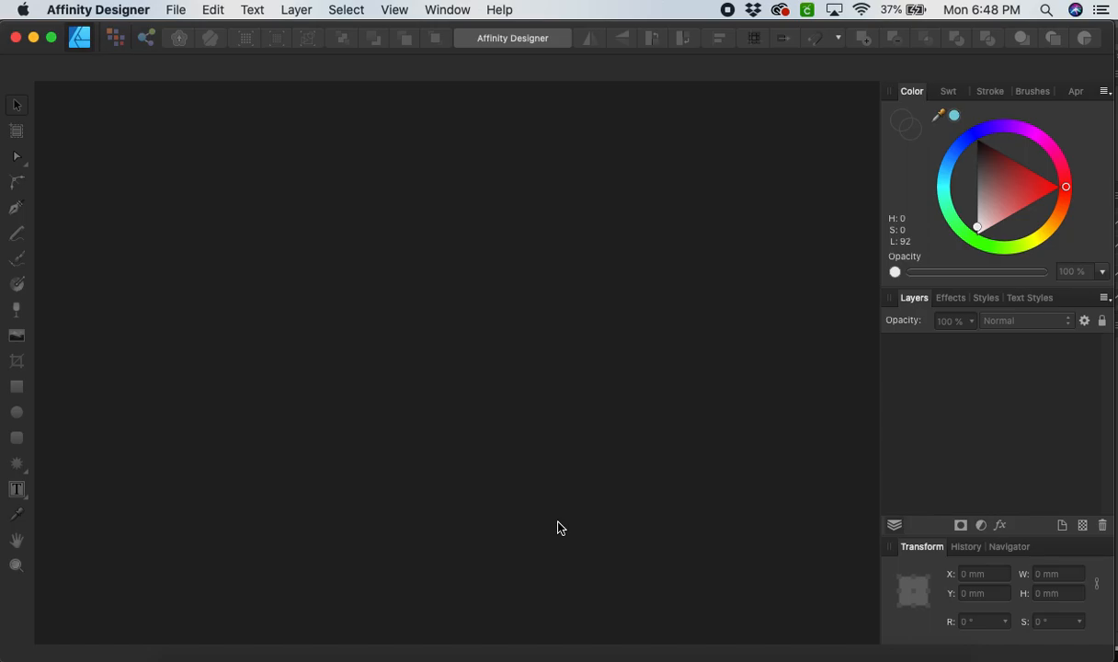
mouse_move(318, 353)
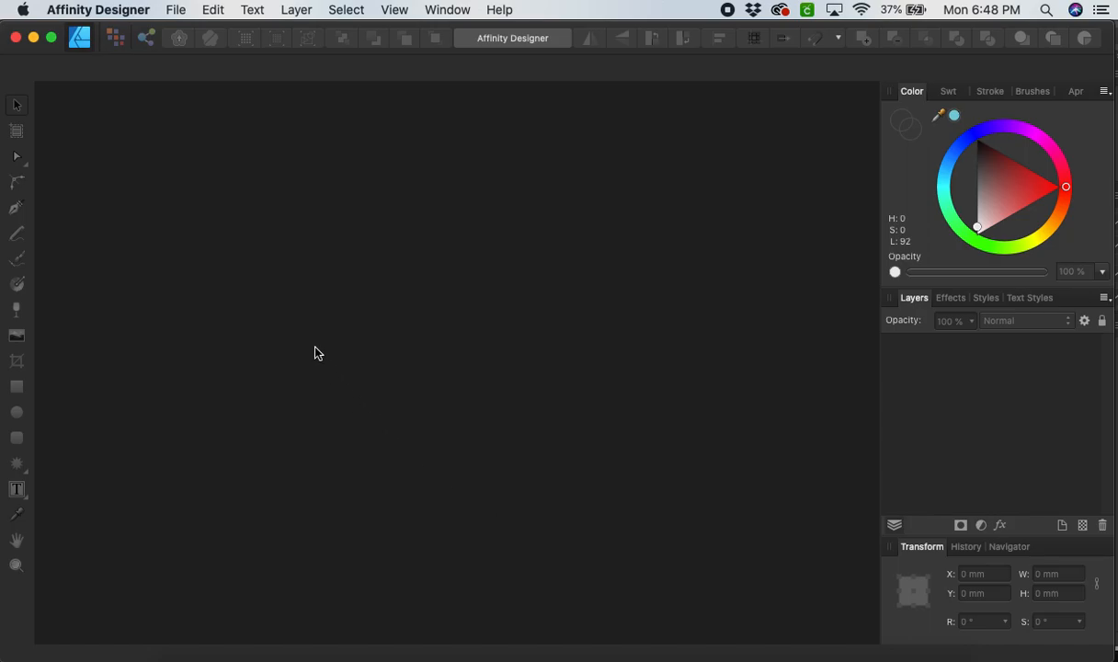
mouse_move(206, 191)
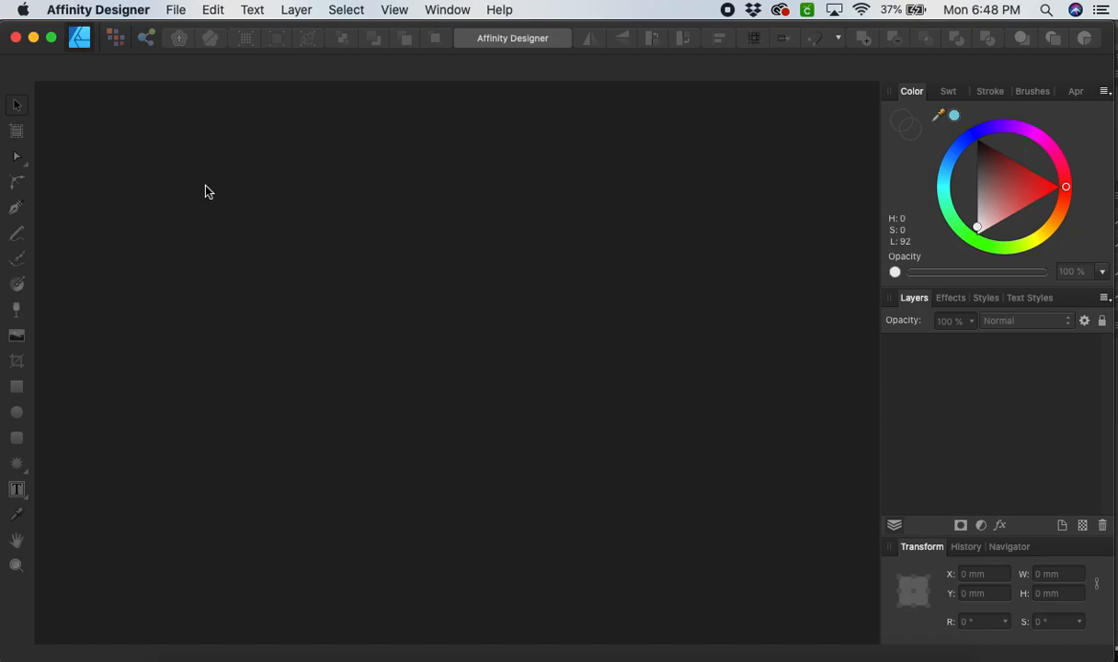
mouse_move(207, 203)
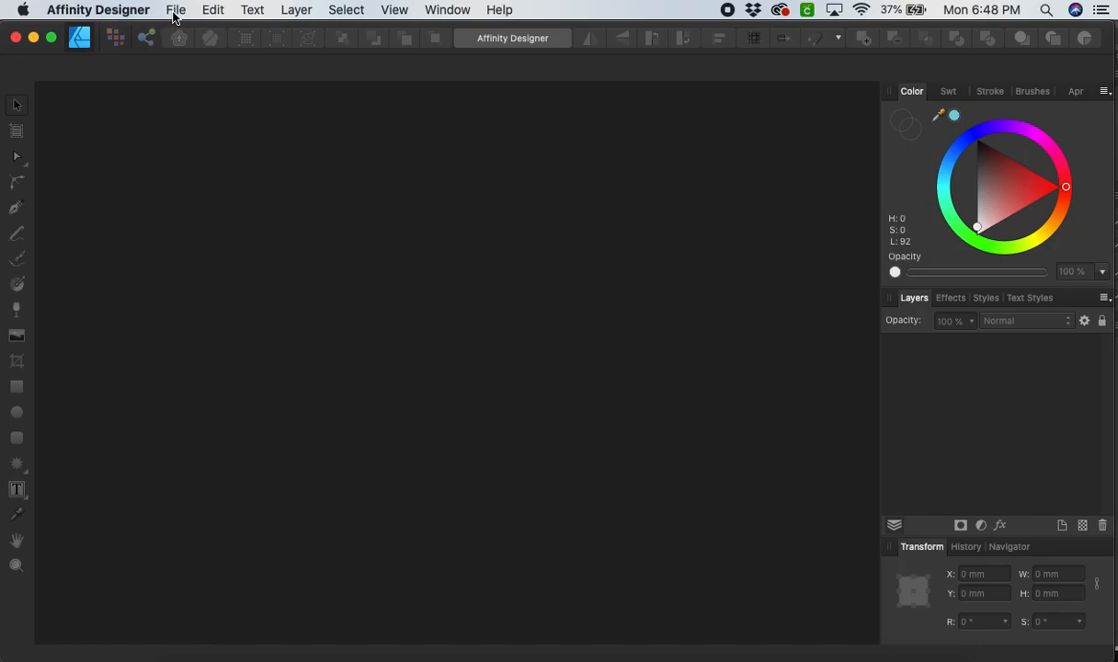
Step: Create a new document in inches, 12 in wide by 12 in high
left_click(176, 10)
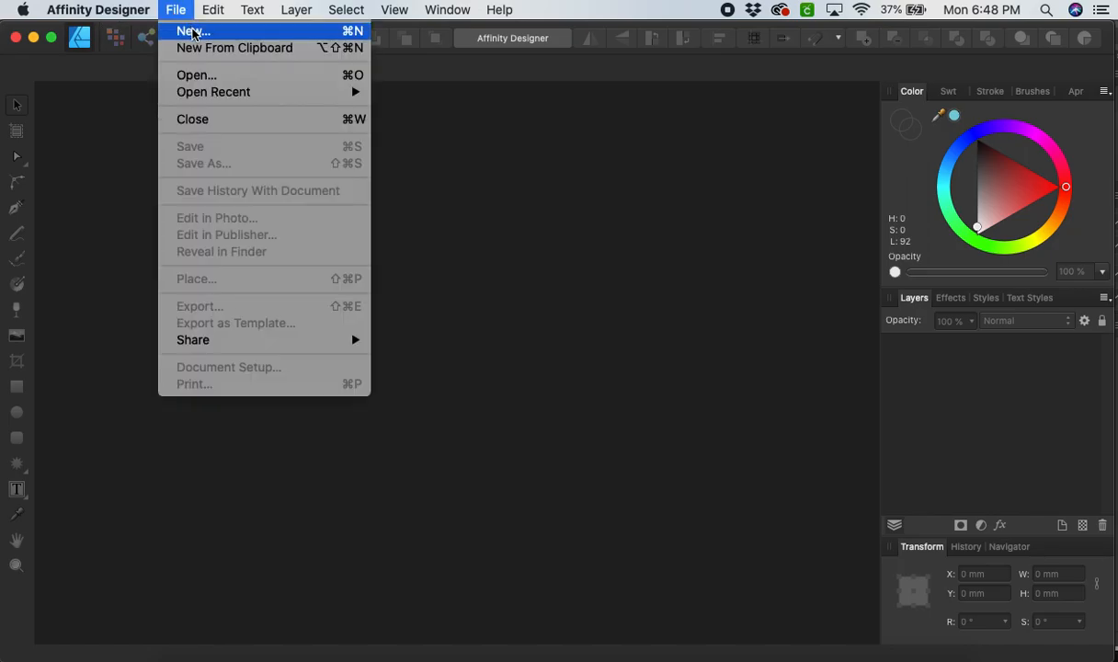
left_click(193, 31)
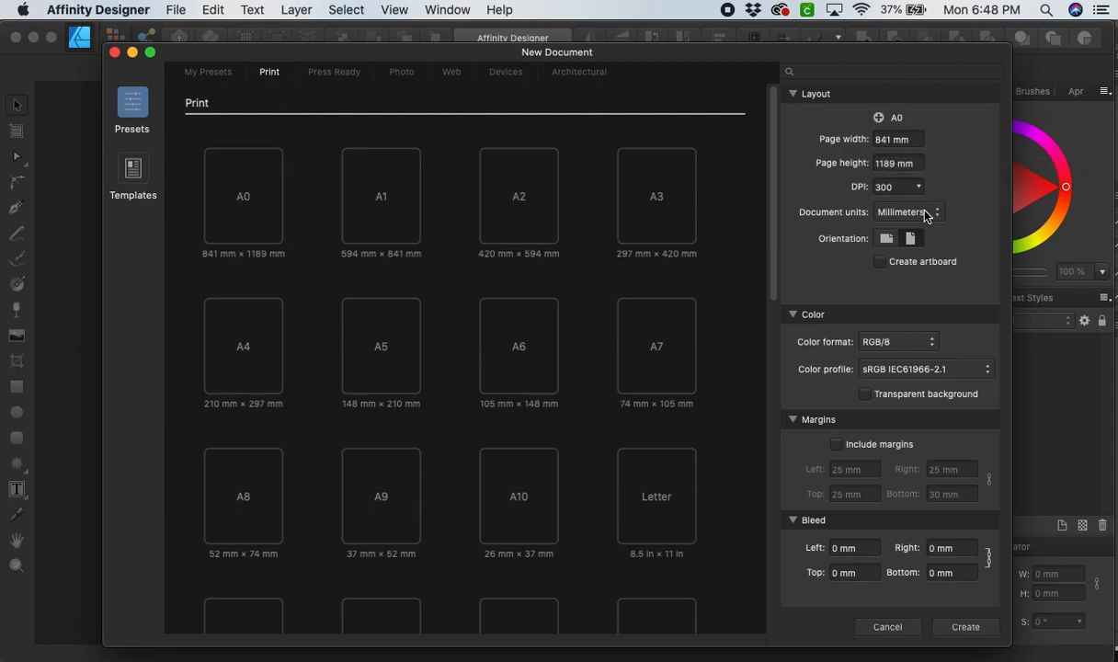
left_click(906, 212)
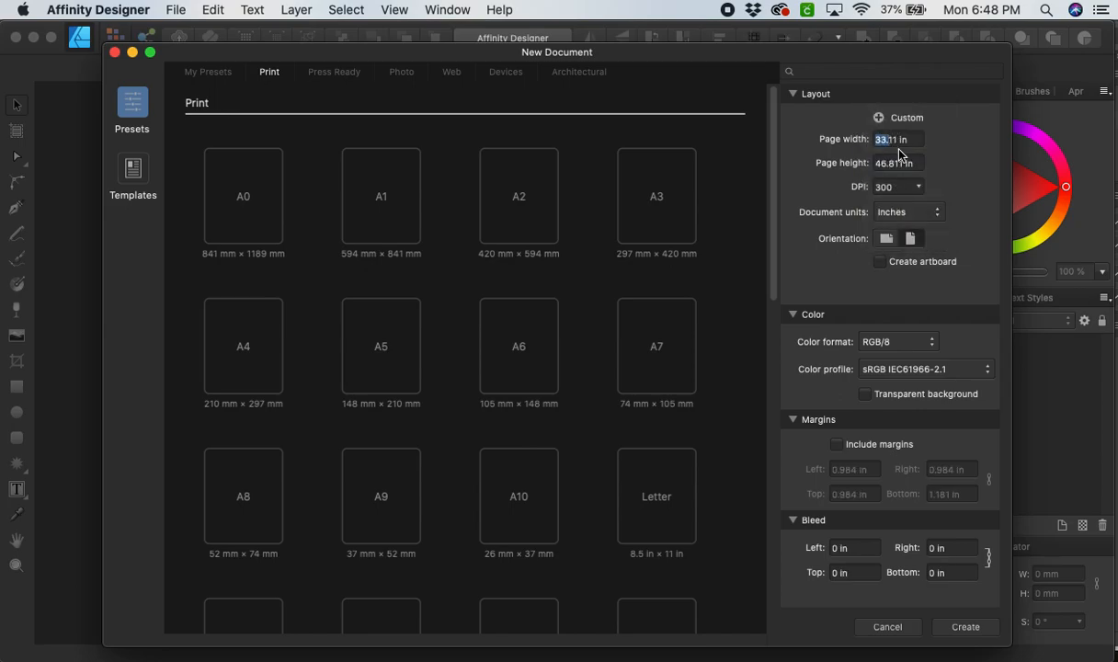
type("1211")
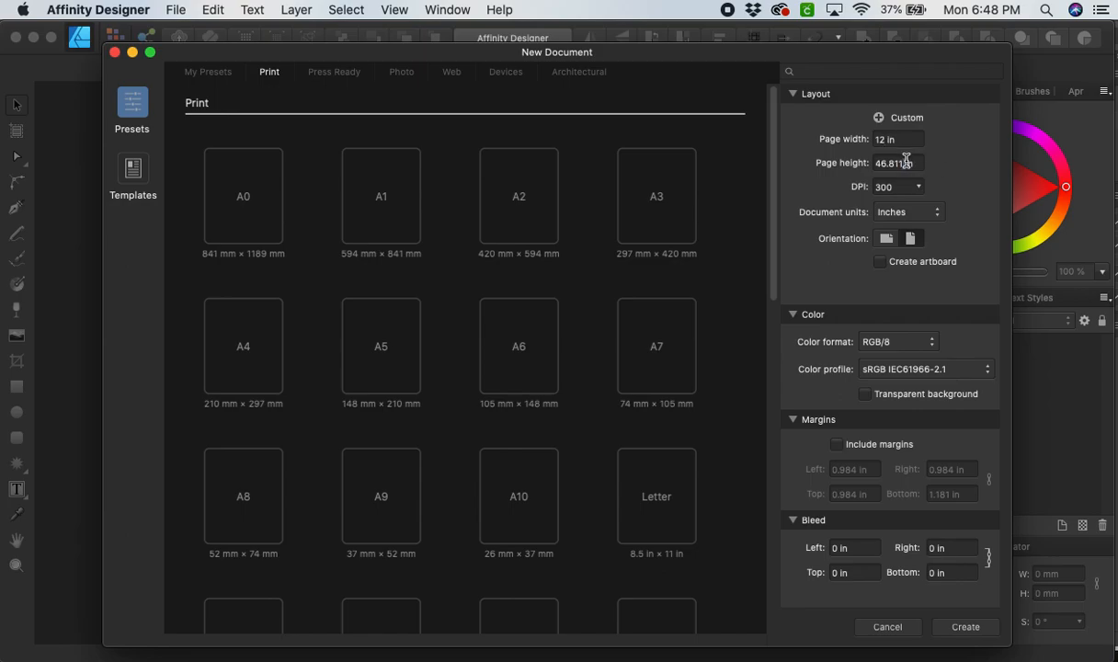
type("12 in")
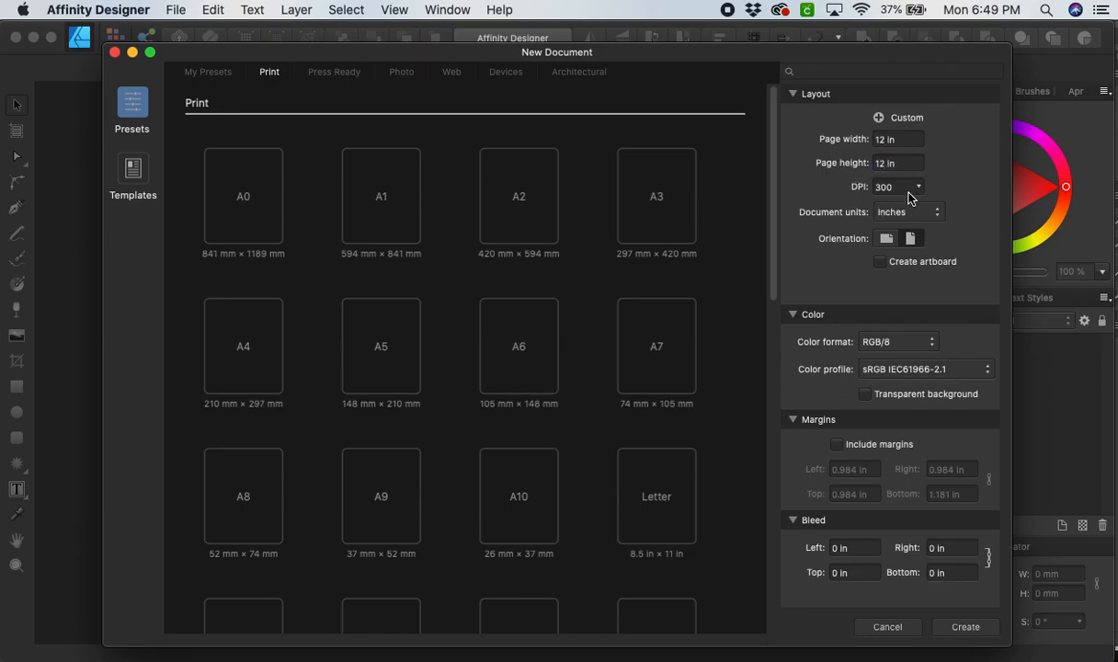
mouse_move(880, 354)
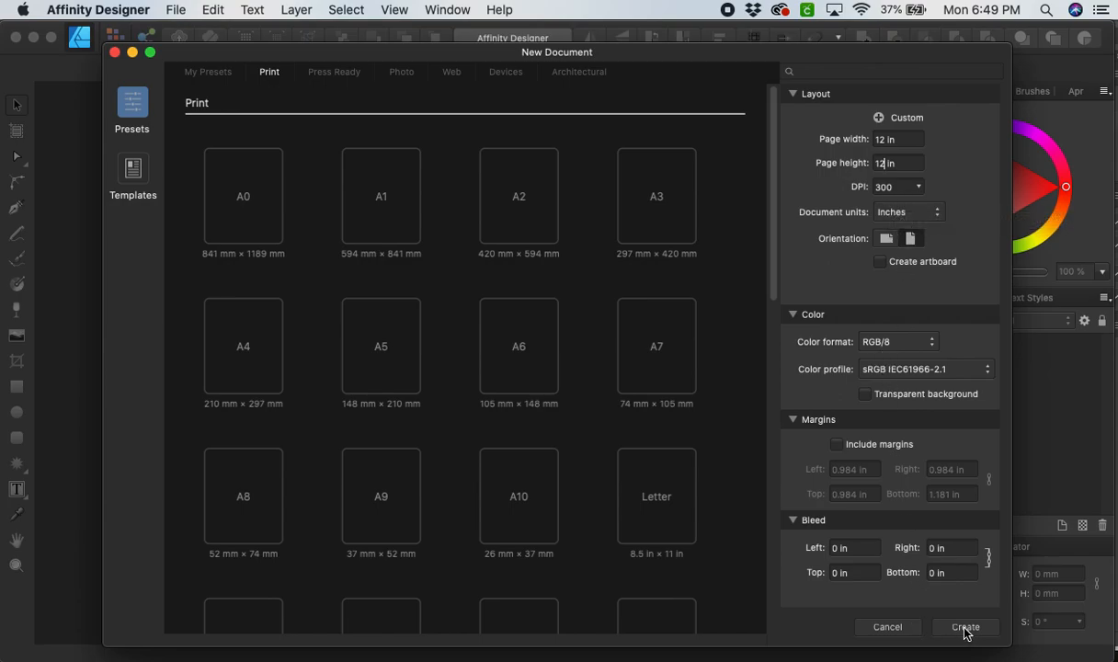
left_click(964, 627)
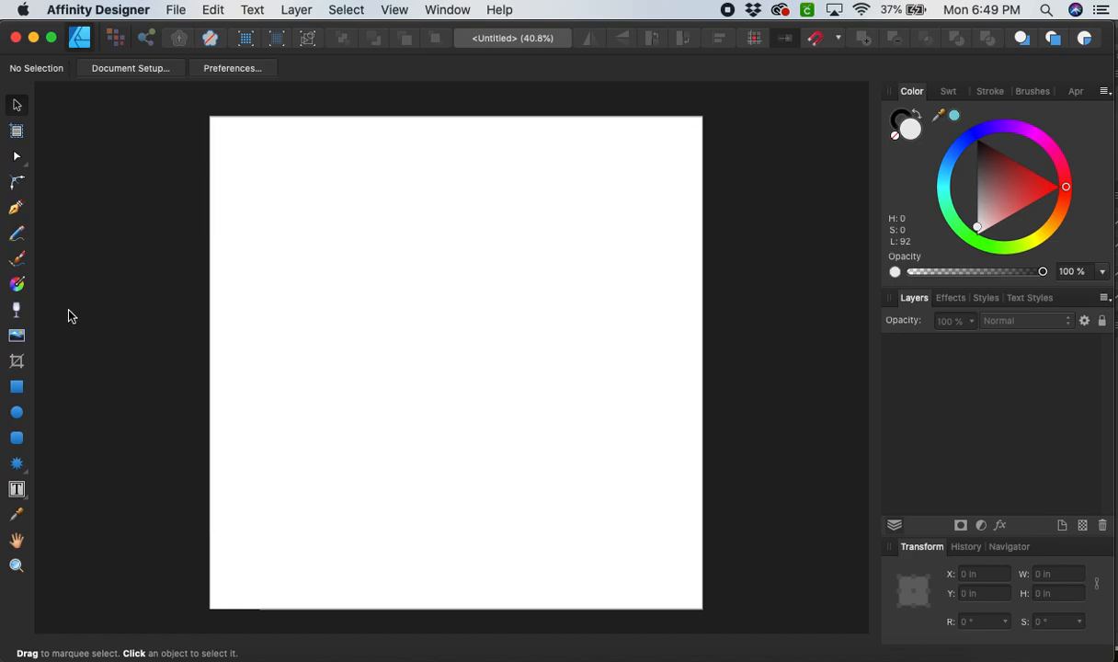
Step: Draw a large heart shape across the middle of the page with the Heart Tool
left_click(16, 462)
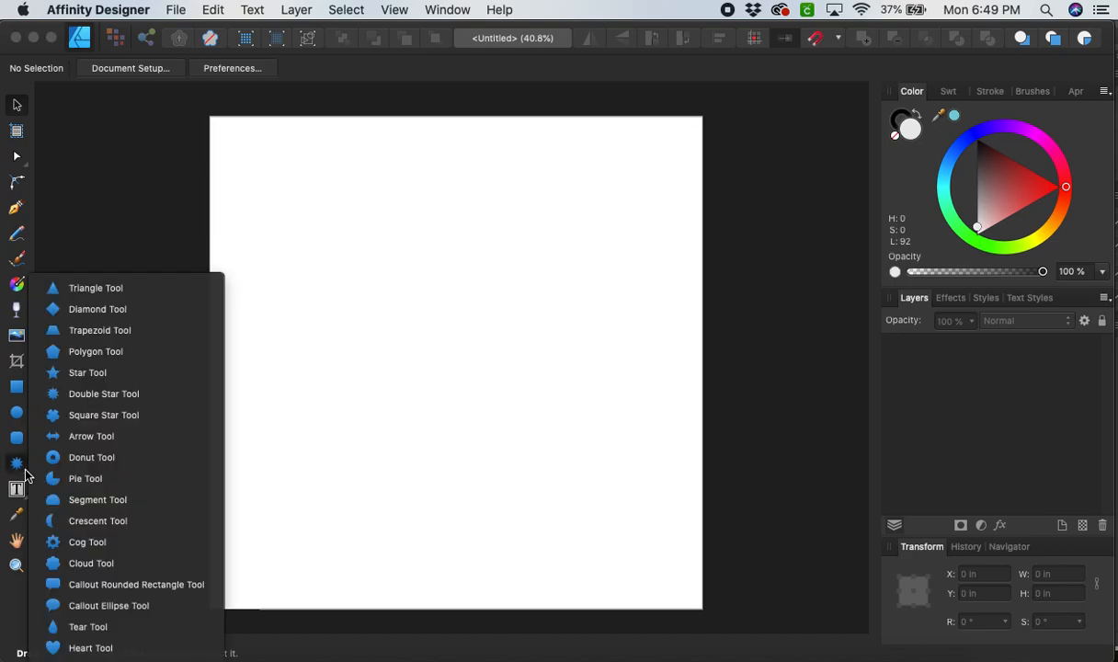
mouse_move(88, 627)
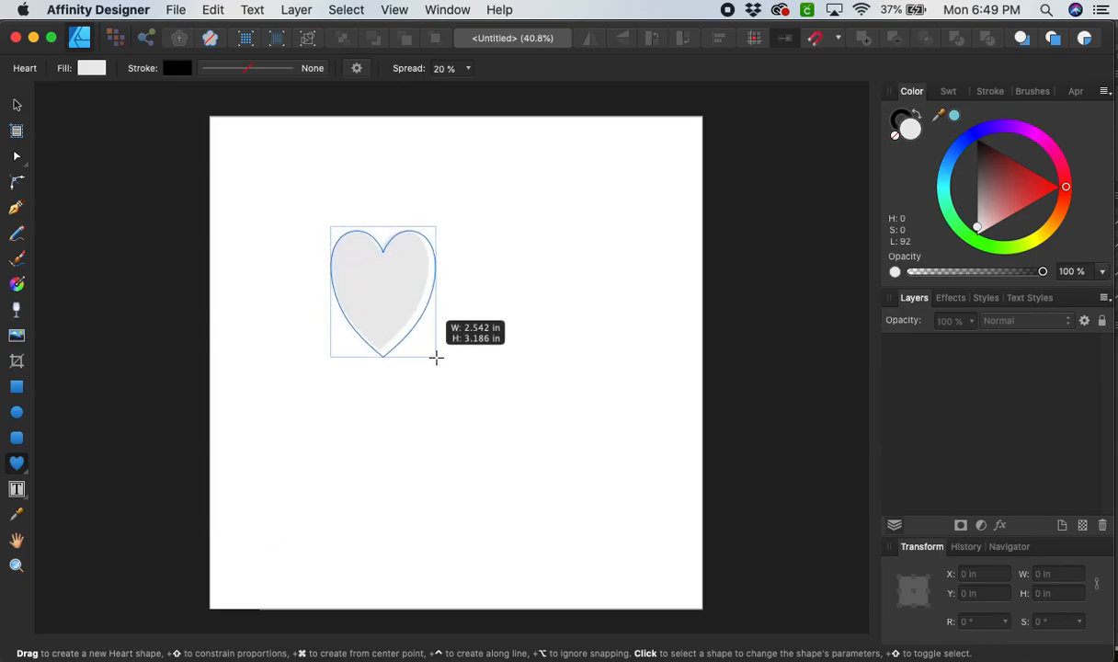
left_click_drag(437, 358, 638, 532)
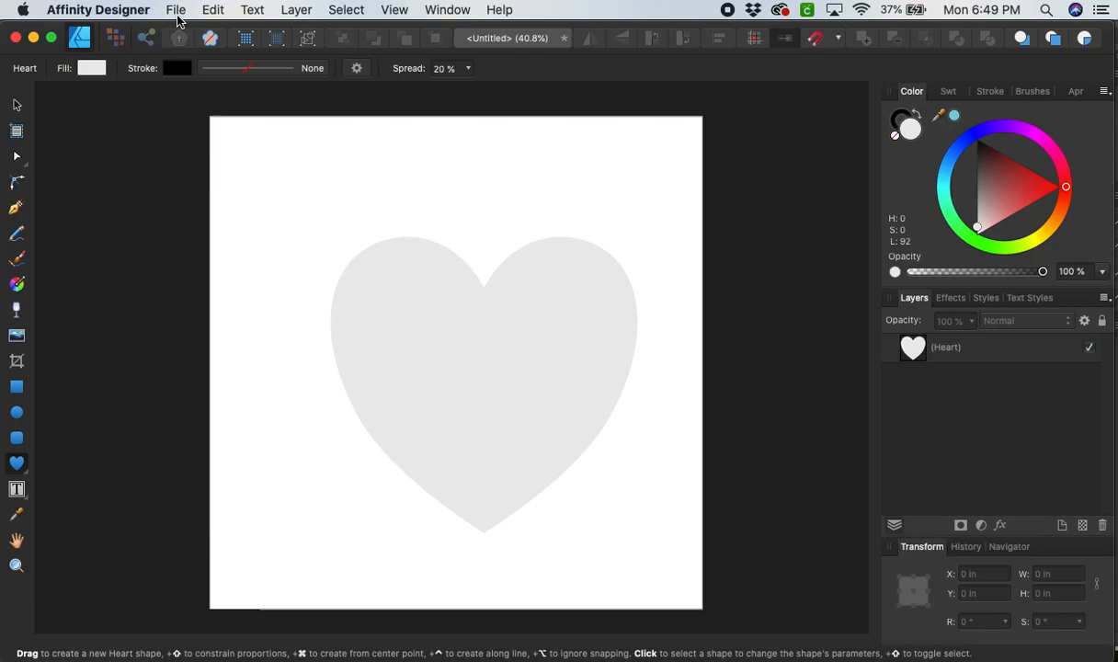
Step: Place tie dye 01.png from the tie dye paper folder above the heart
left_click(175, 10)
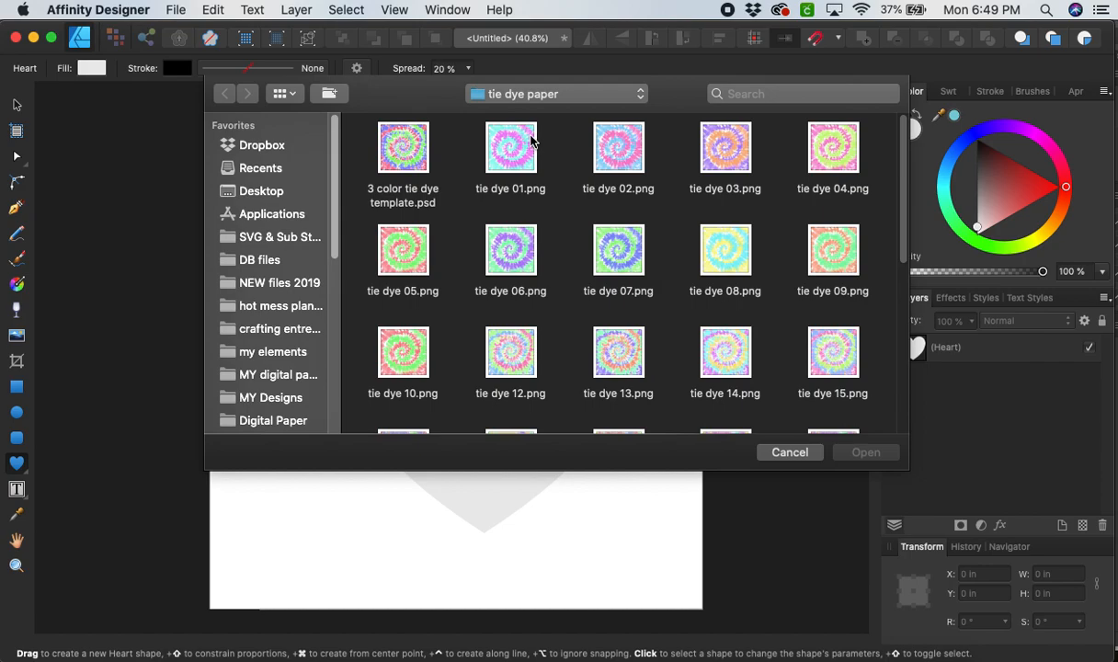
left_click(510, 147)
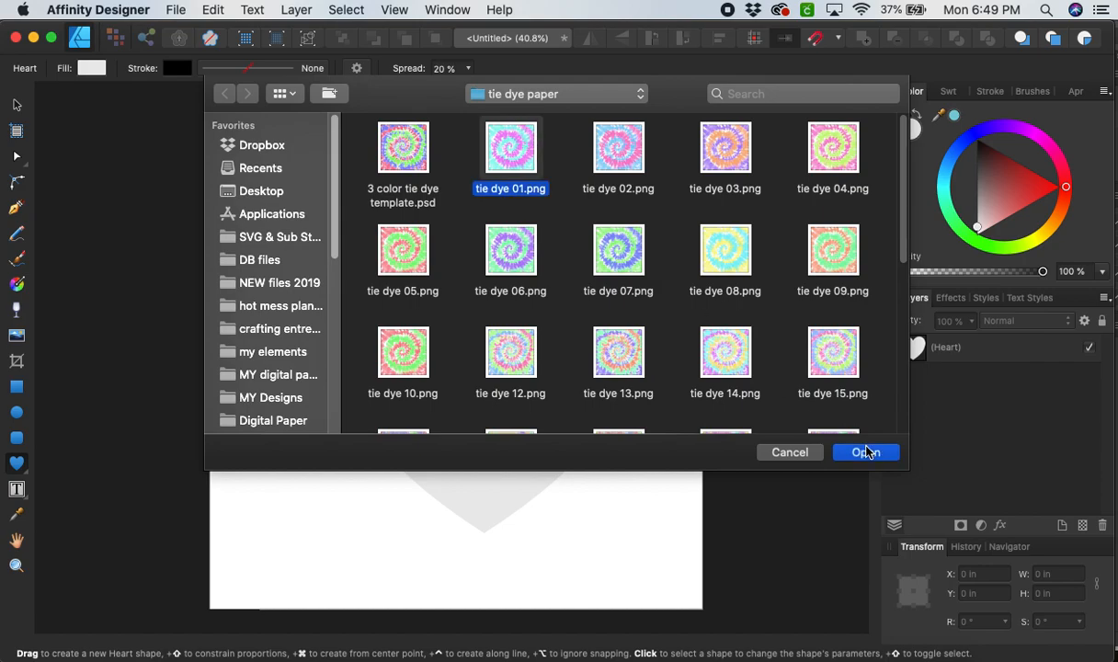
left_click(865, 451)
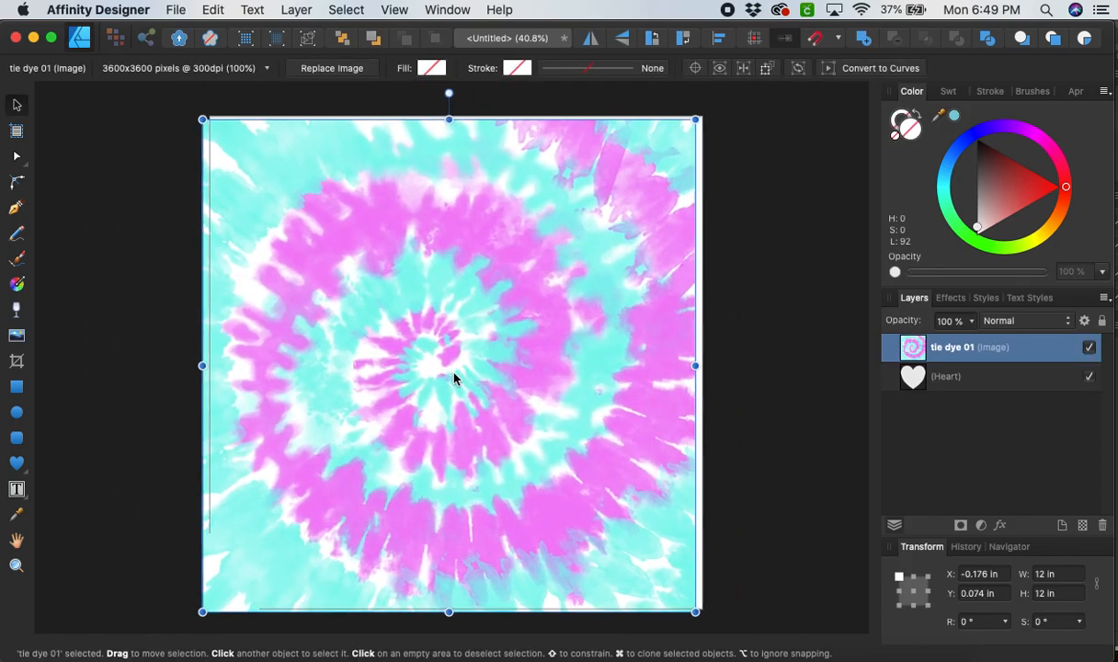
Step: Align the tie-dye image with the page, then select and delete the tie-dye heart
left_click_drag(203, 120, 371, 257)
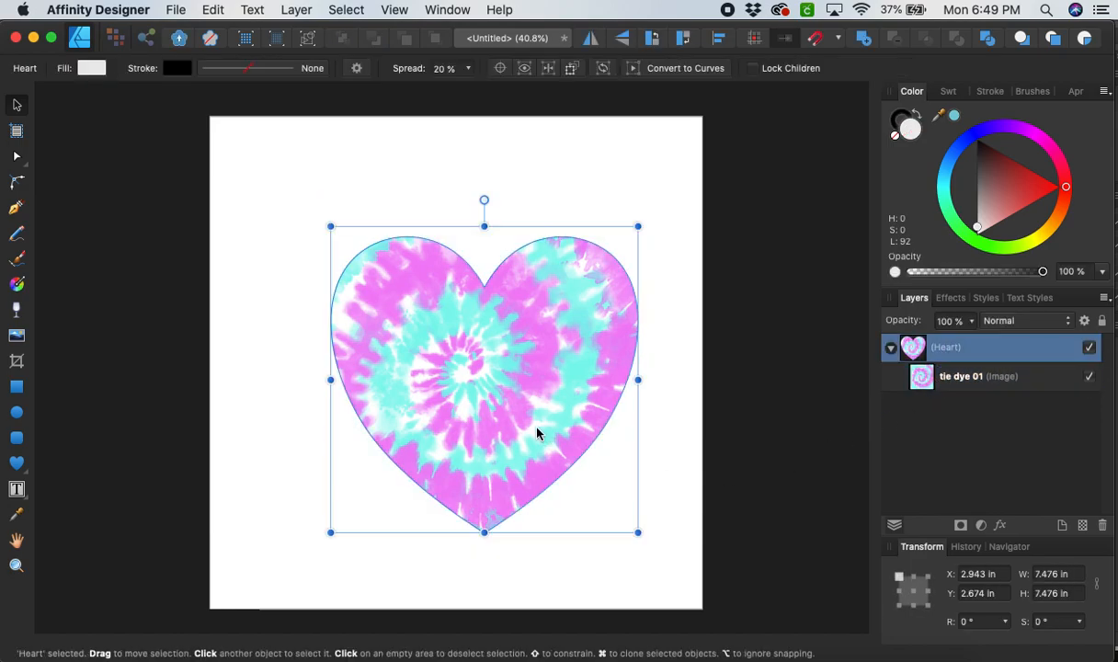
left_click(662, 524)
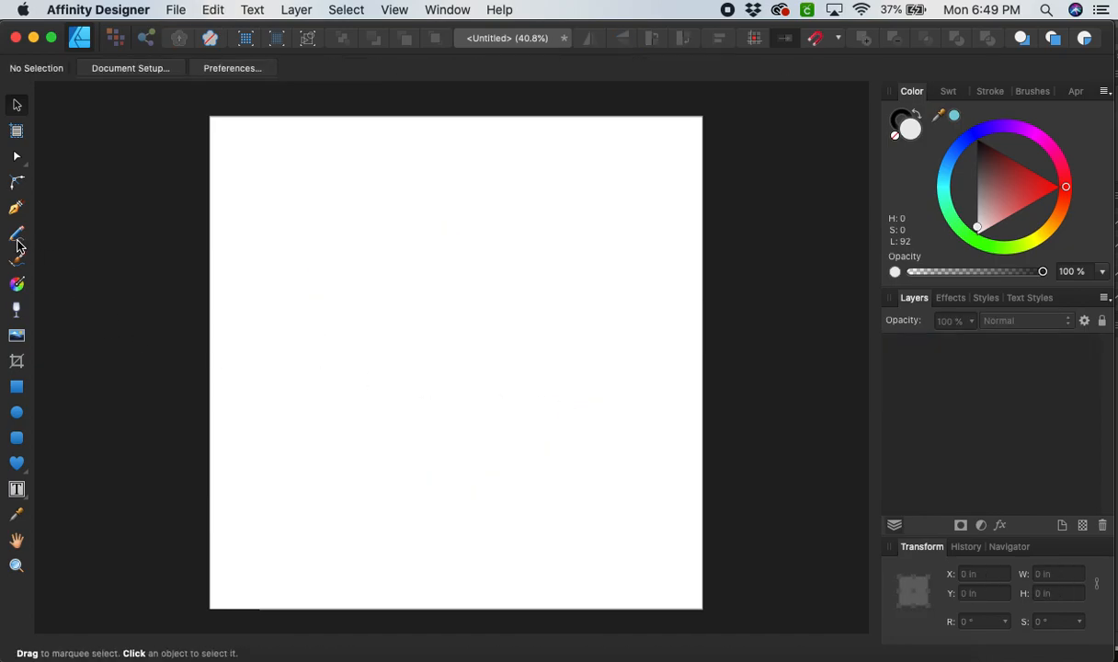
Step: Paint wide back-and-forth black strokes with a 280 px Paint Brush forming a rough square
left_click(16, 232)
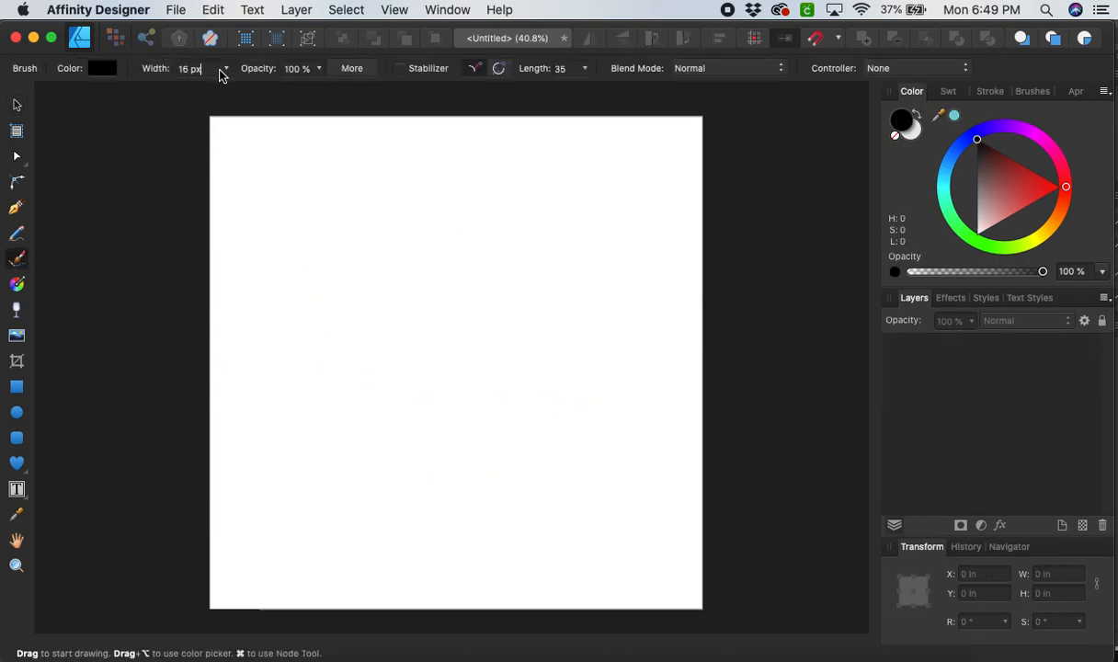
left_click_drag(211, 87, 280, 88)
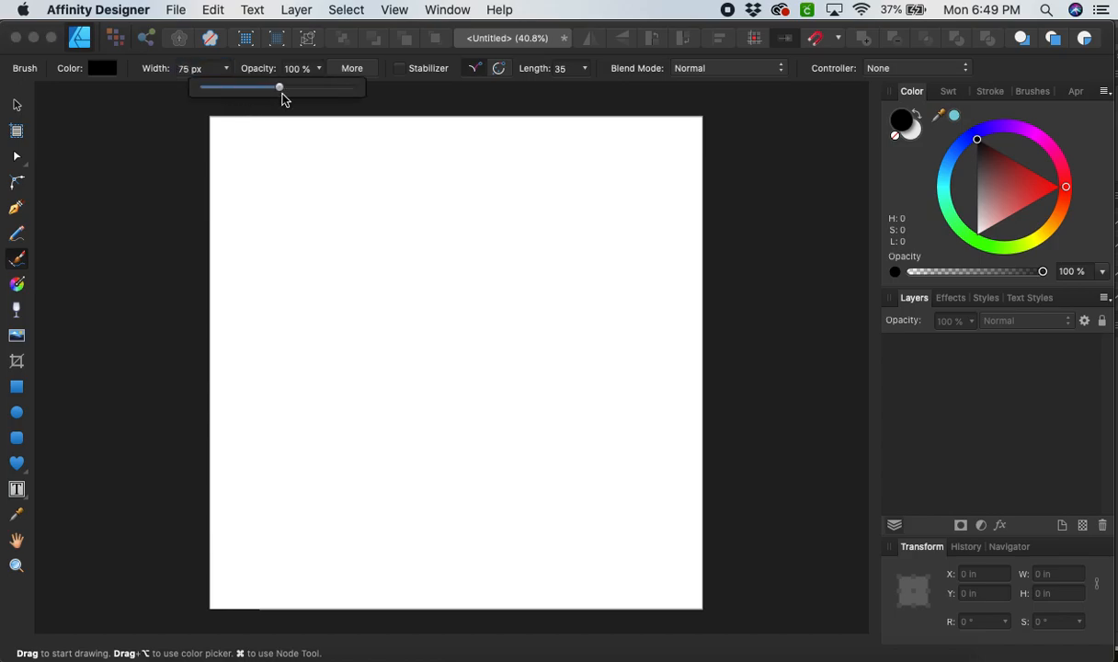
left_click_drag(276, 220, 607, 234)
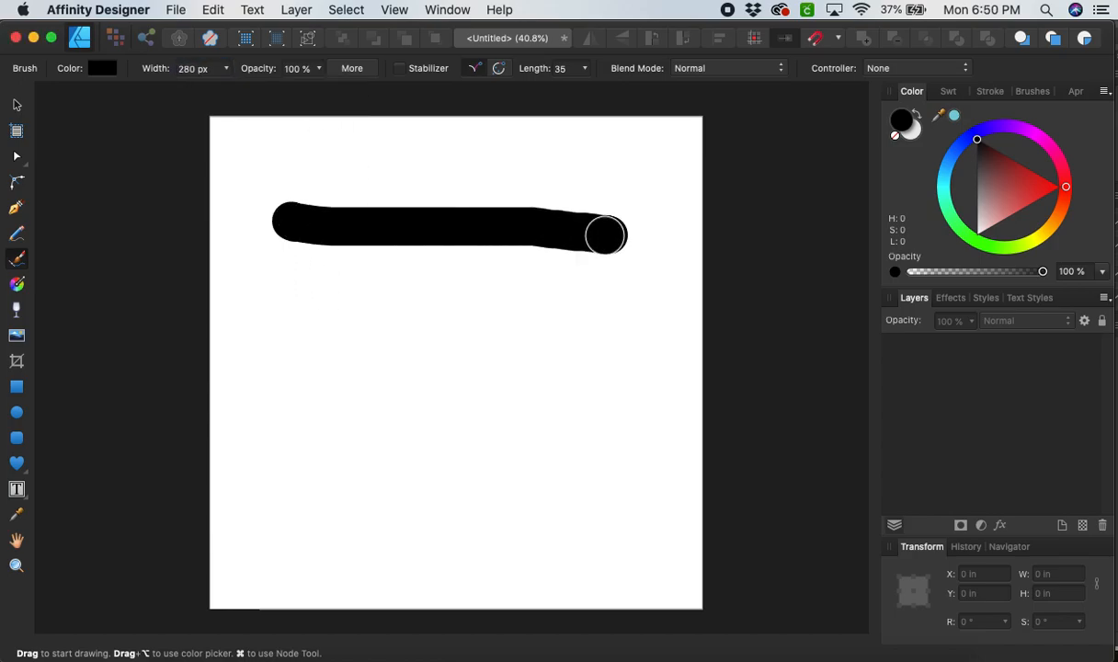
left_click_drag(607, 235, 342, 278)
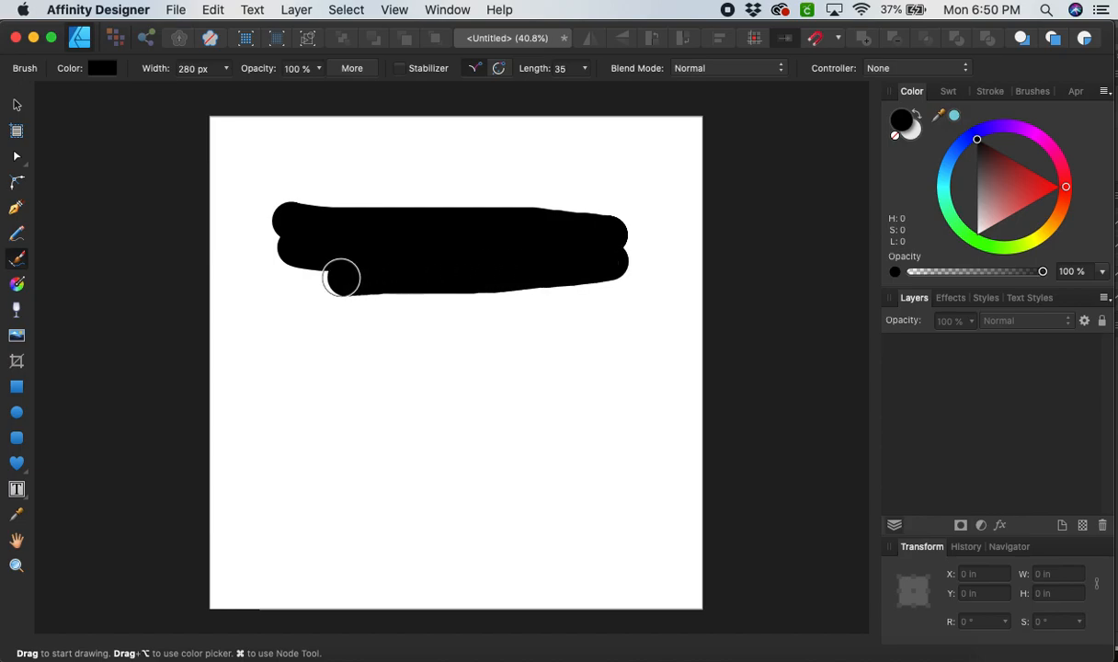
left_click_drag(341, 278, 584, 322)
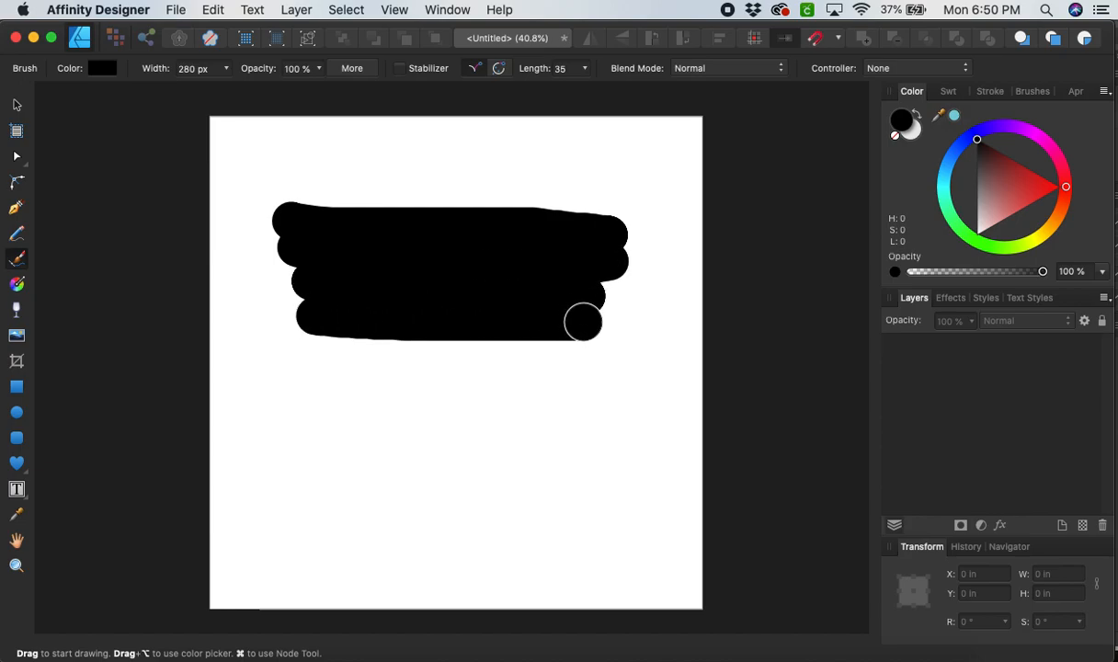
left_click_drag(583, 322, 584, 384)
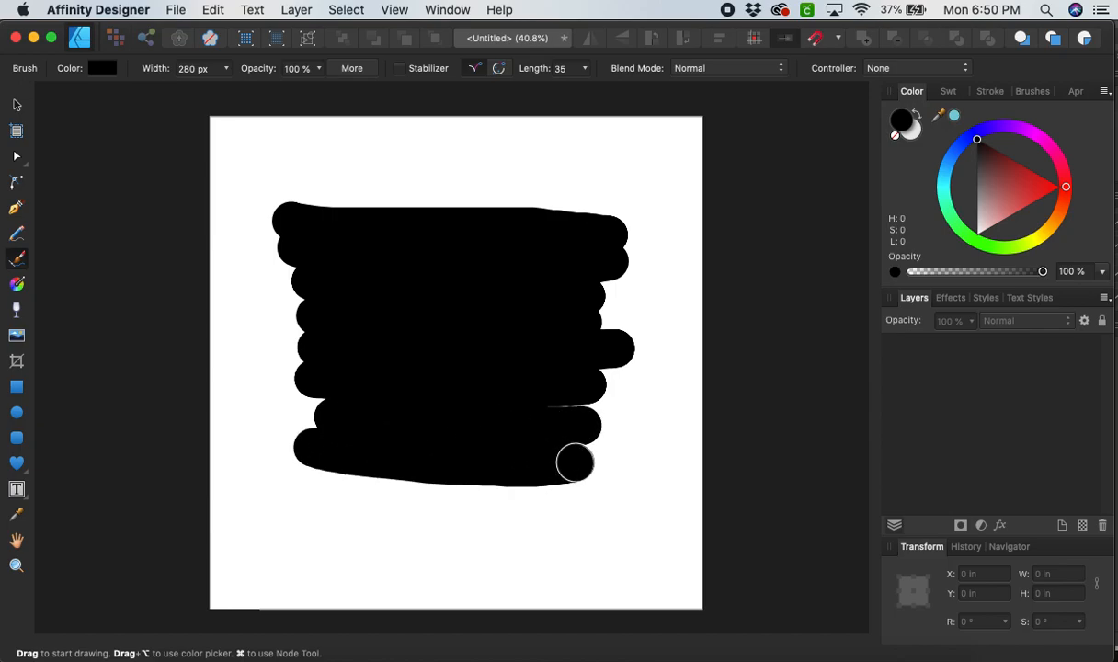
left_click_drag(574, 463, 562, 487)
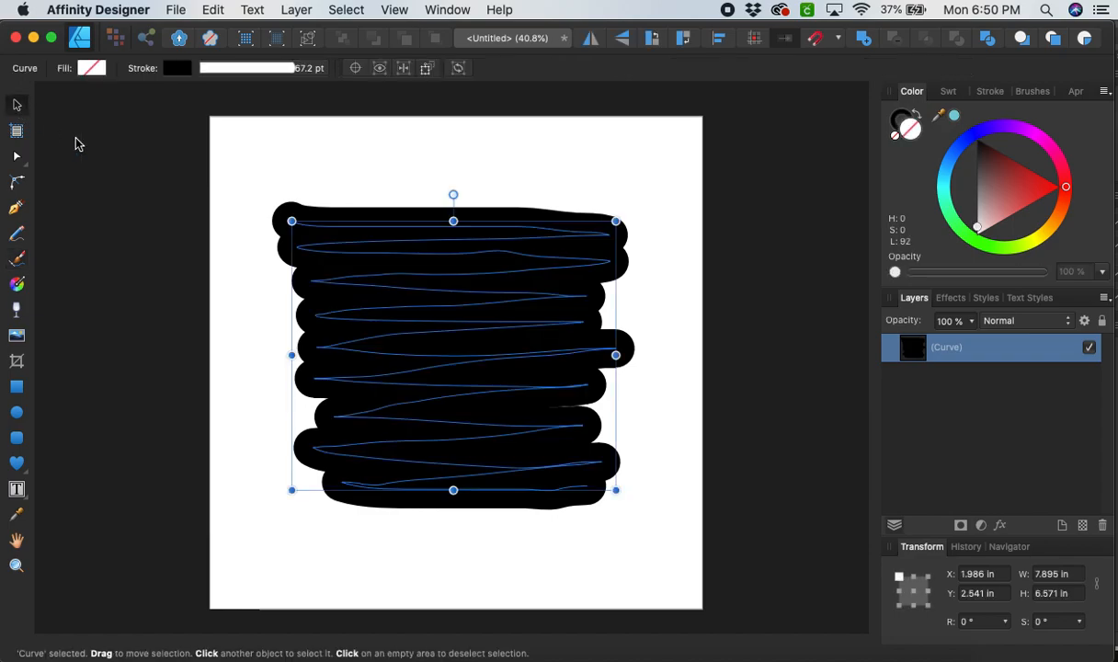
Step: Rasterize & Trim the black brush-stroke curve into a pixel layer
right_click(379, 323)
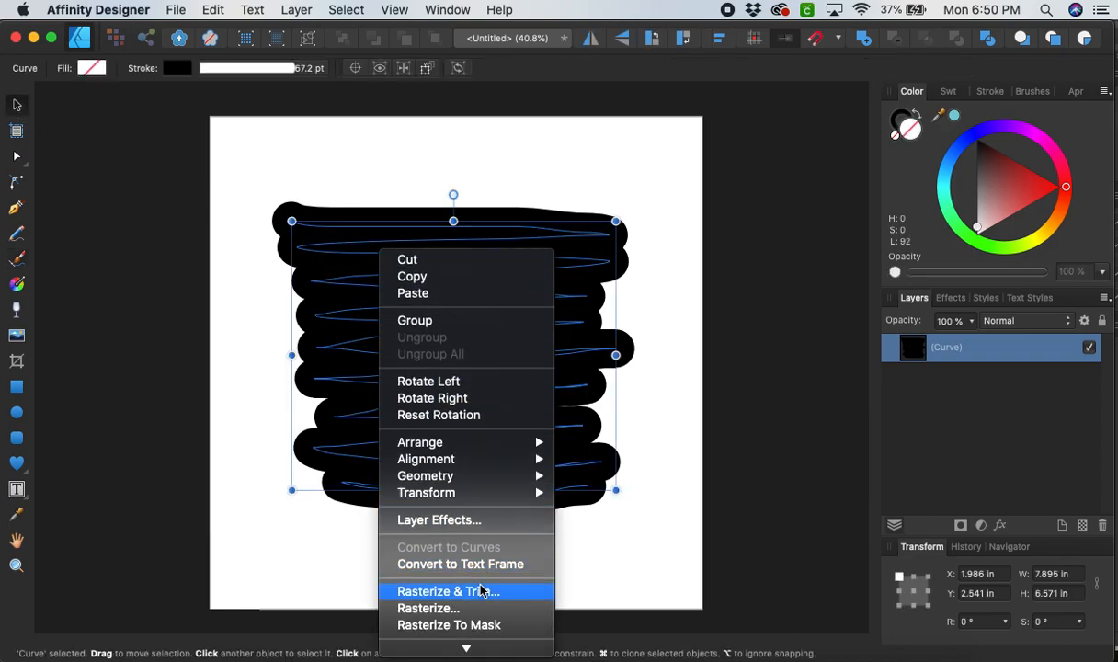
left_click(448, 591)
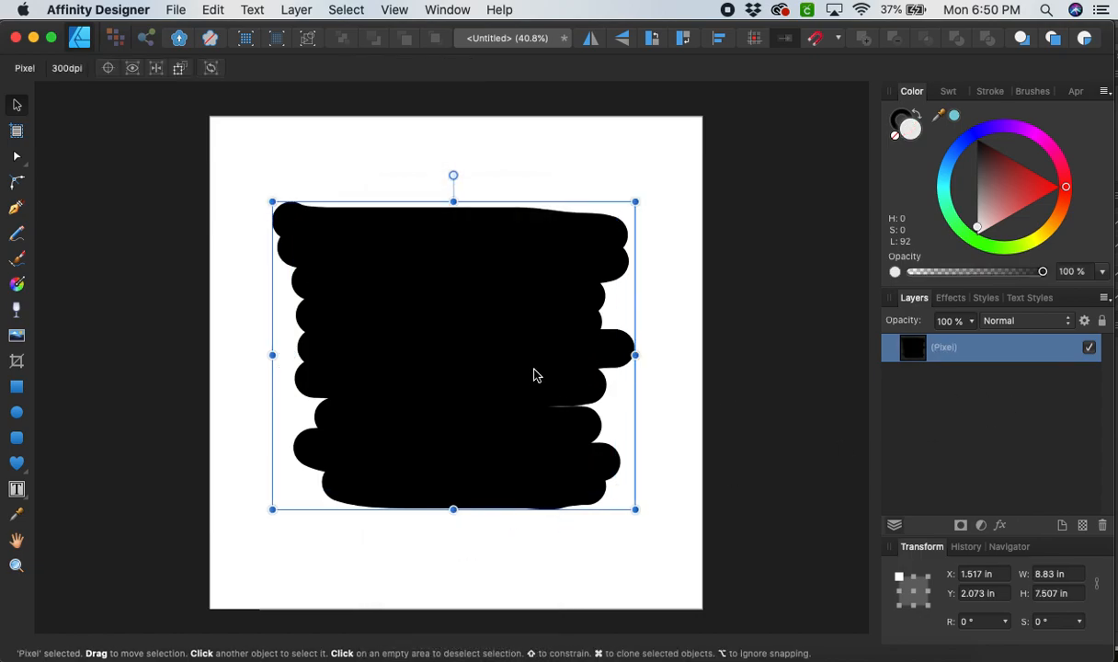
left_click(174, 10)
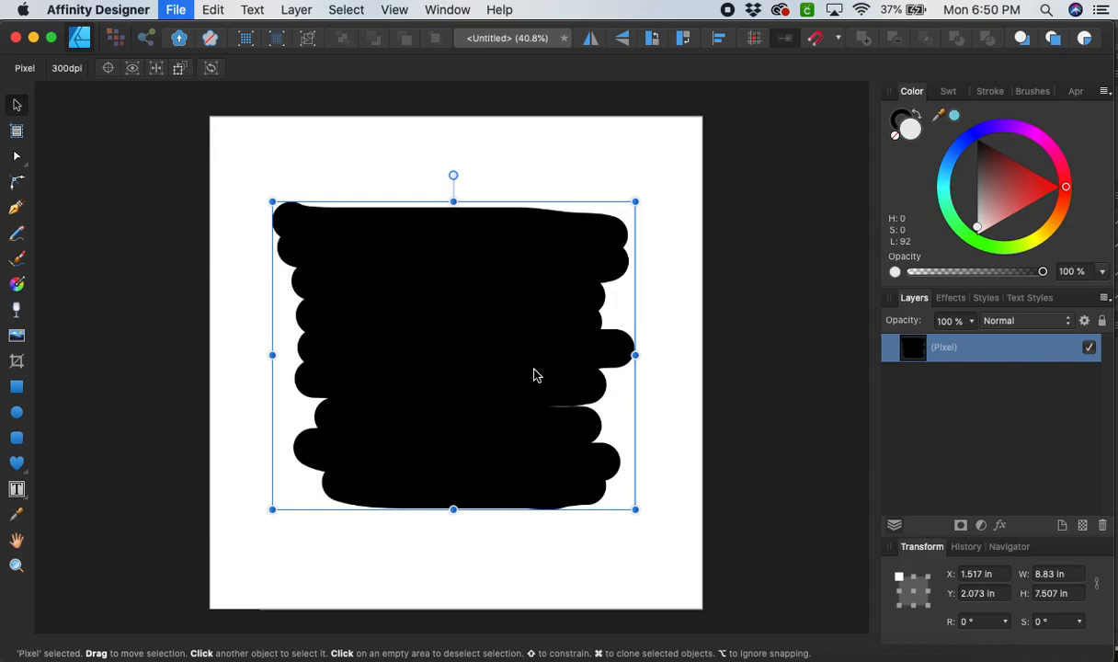
left_click(174, 10)
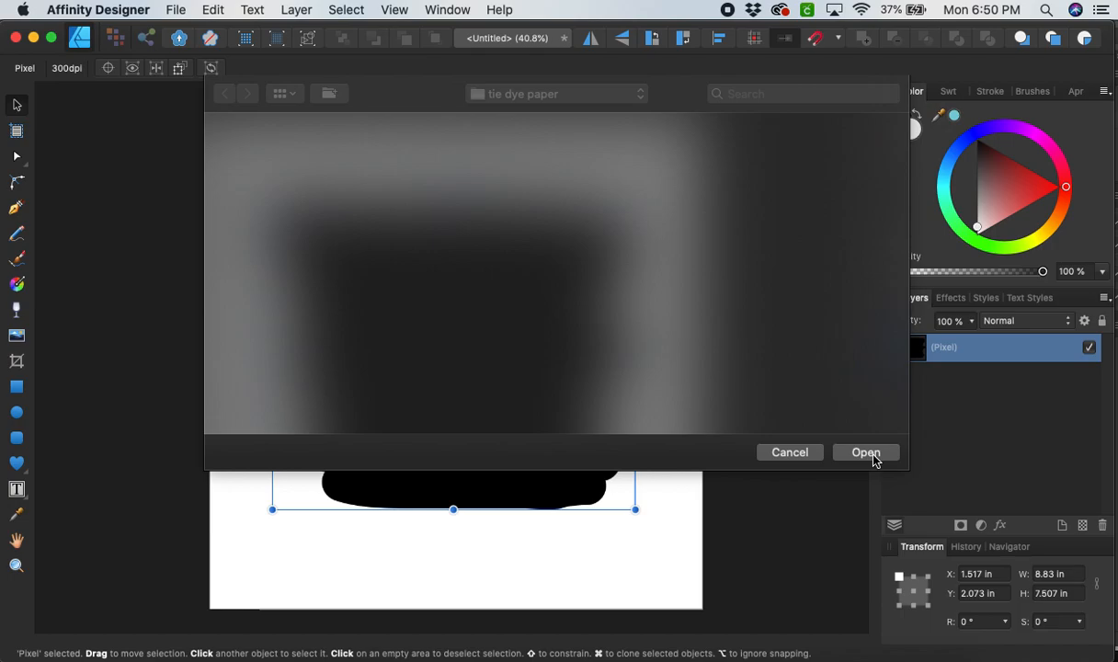
Step: Open the tie dye 01 image and drop it onto the black scribble shape
left_click(865, 451)
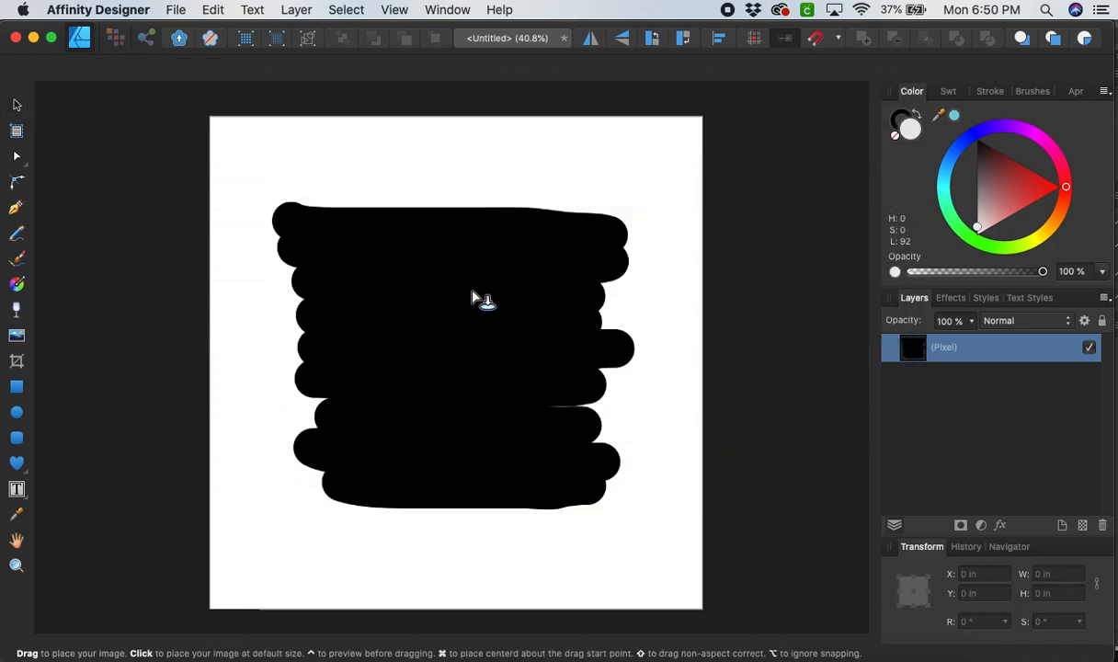
left_click(455, 359)
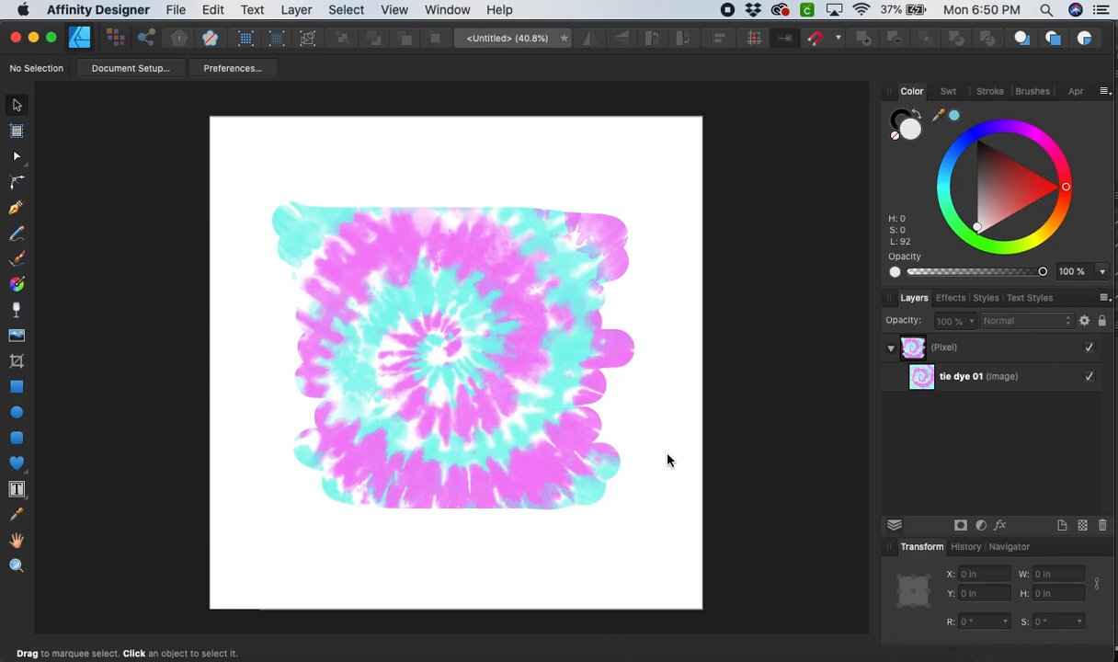
mouse_move(669, 461)
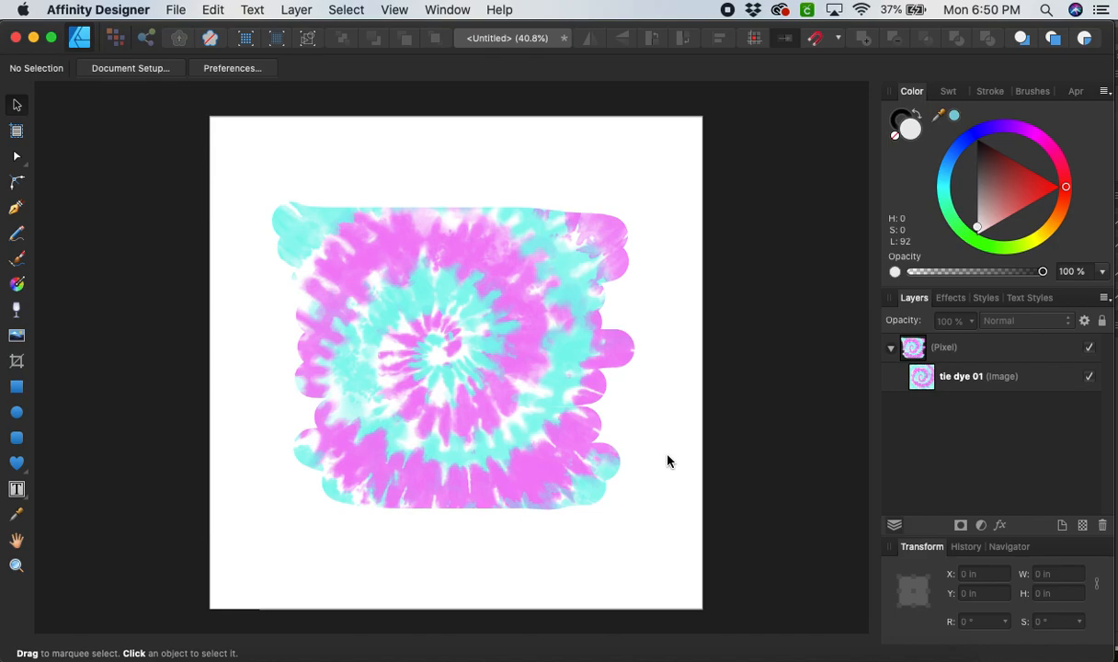